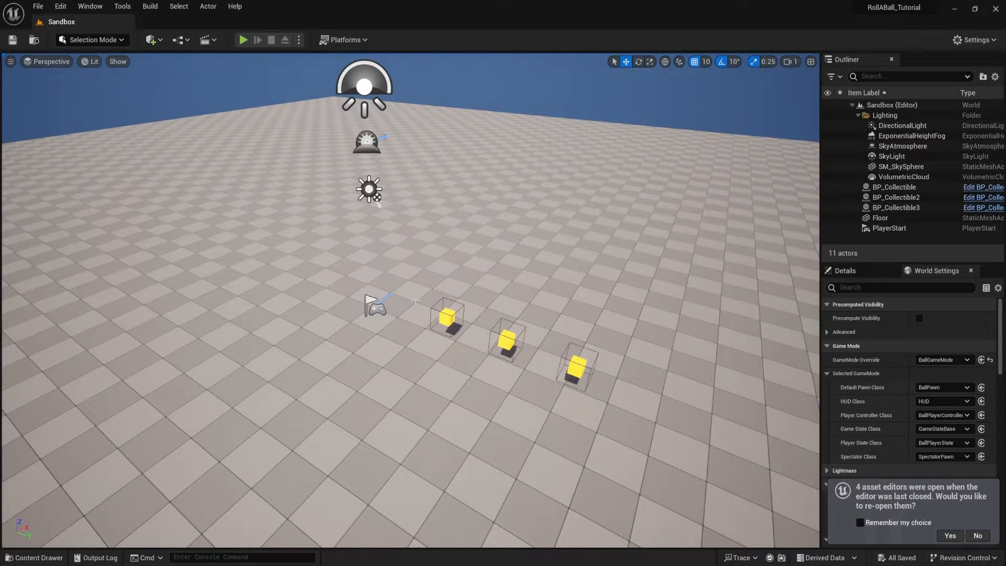
pyautogui.moveTo(243, 40)
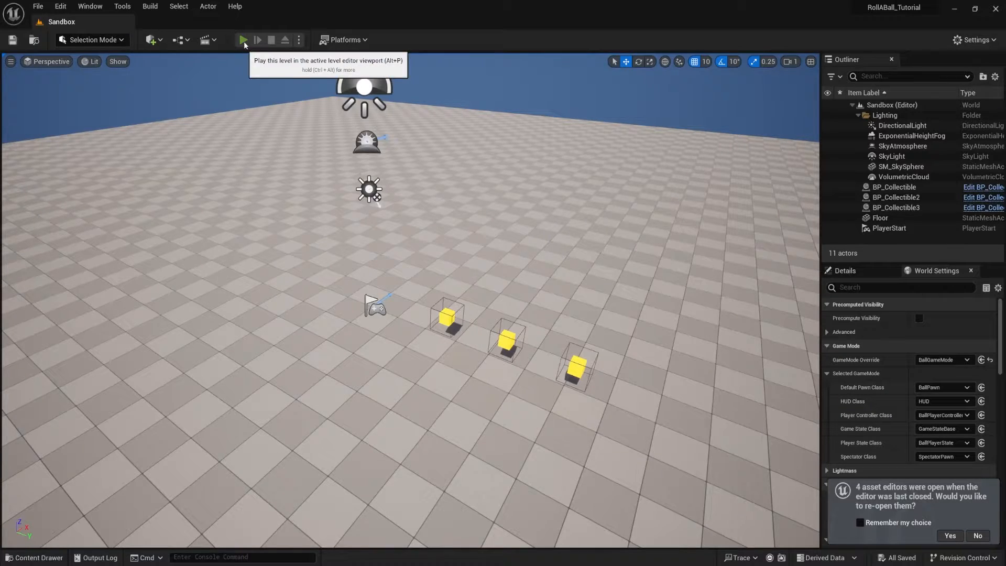
# Play the Sandbox level so the ball pawn spawns with the counter at 3.
pyautogui.click(243, 40)
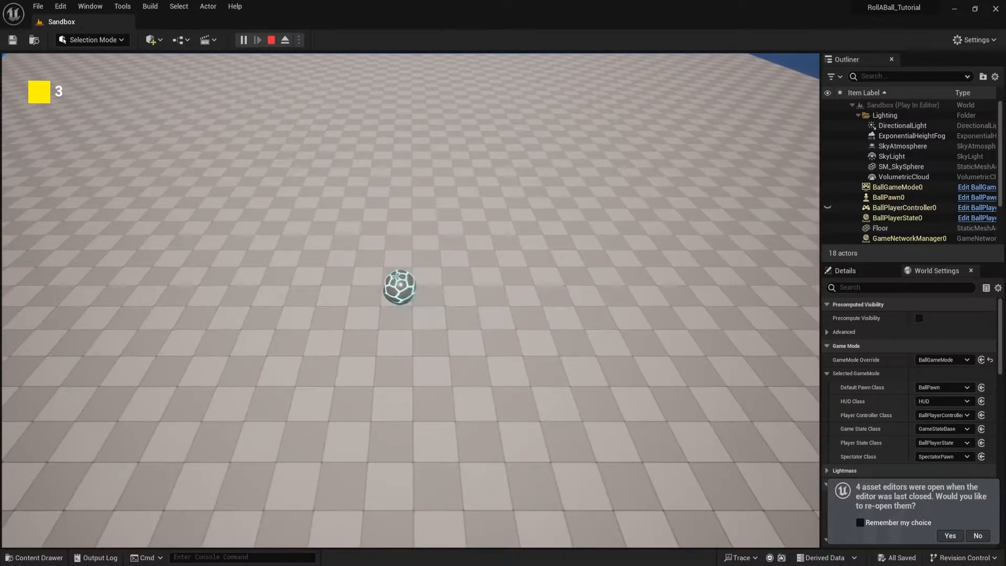
# Stop play, look at BallPlayerController in _Game/BallGame, then show the Input folder's IA_Launch, IA_Move and IMC_Ball.
pyautogui.click(271, 39)
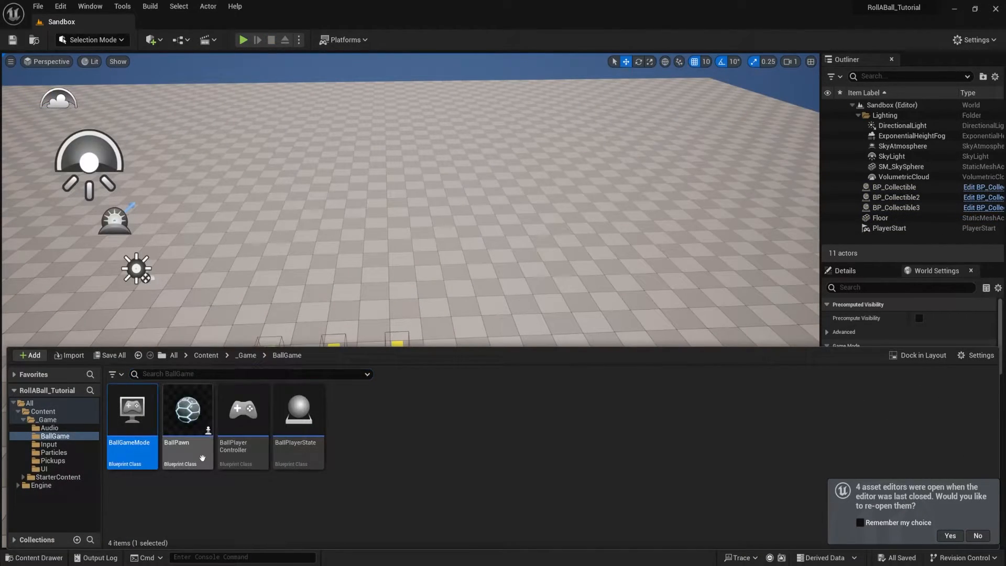
pyautogui.click(242, 411)
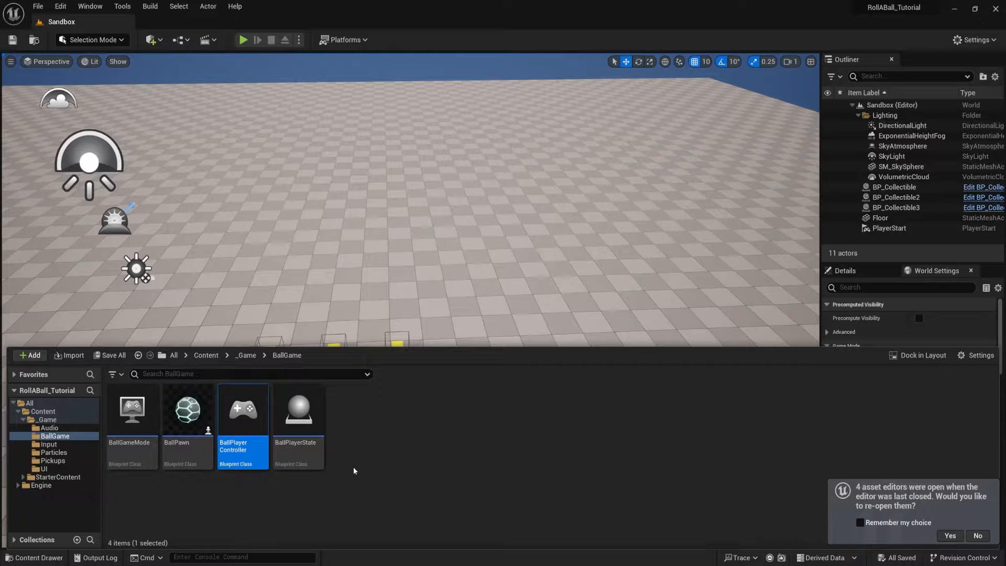
pyautogui.click(187, 409)
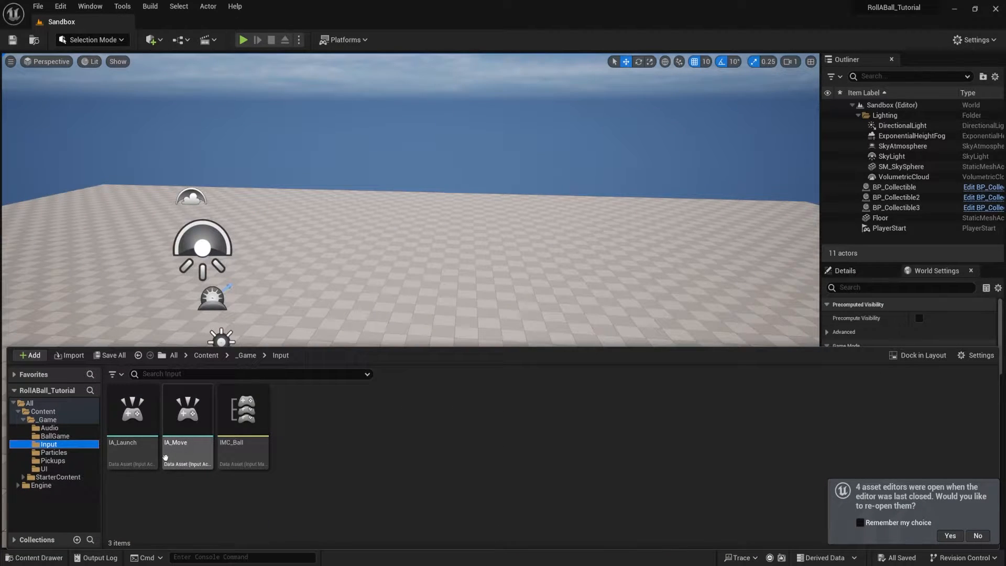
# Review IMC_Ball's key mappings, then show BallPawn's Event Graph with launch impulse and cooldown.
pyautogui.click(186, 417)
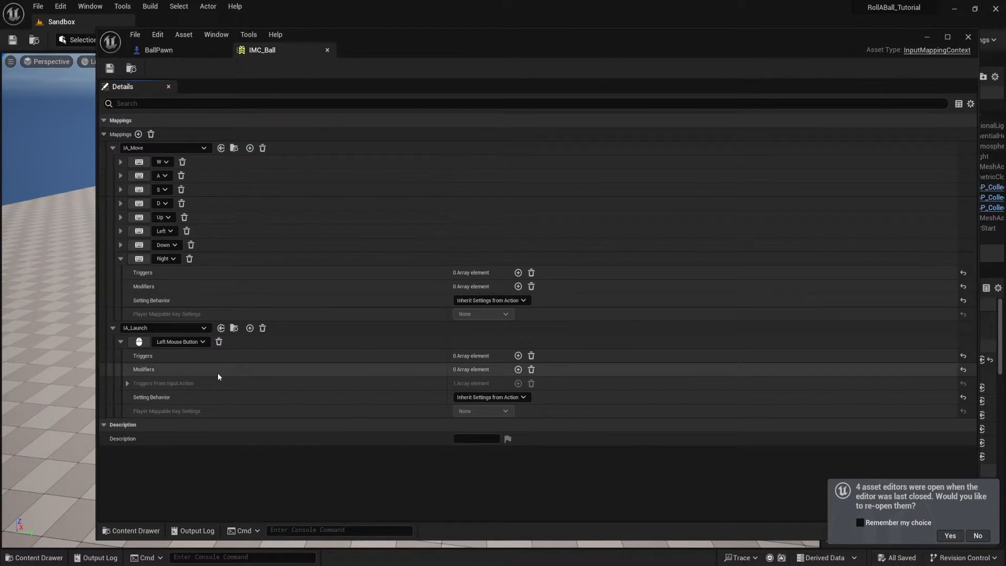
pyautogui.click(158, 49)
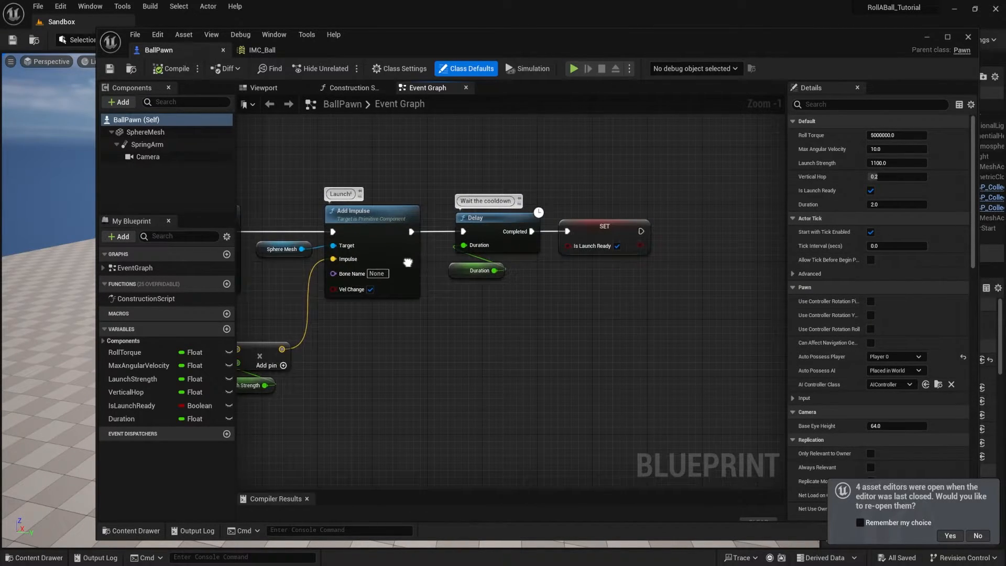
# Inspect the Duration cooldown variable, then play and pick up a collectible so the counter reads 2.
pyautogui.click(121, 418)
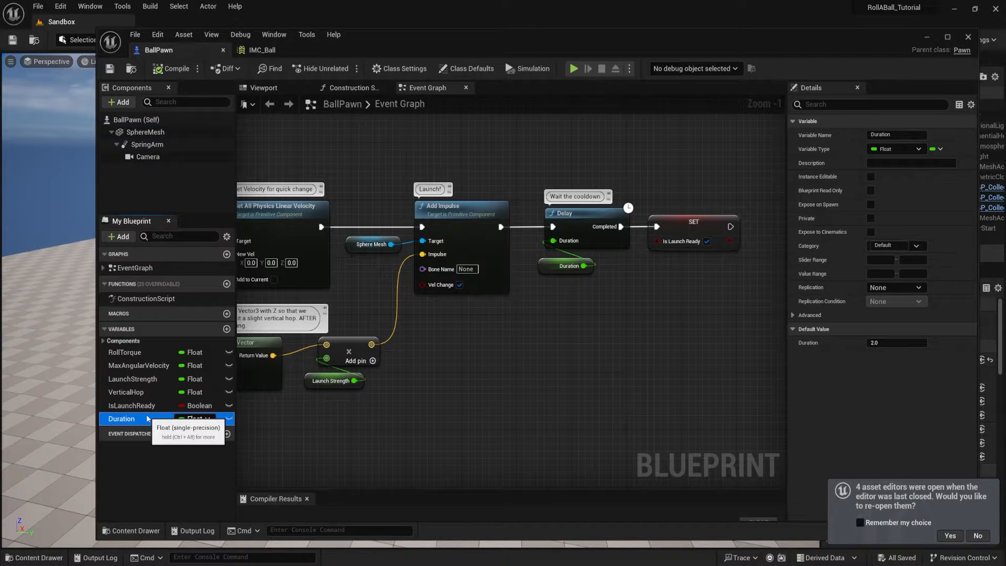
pyautogui.moveTo(878, 71)
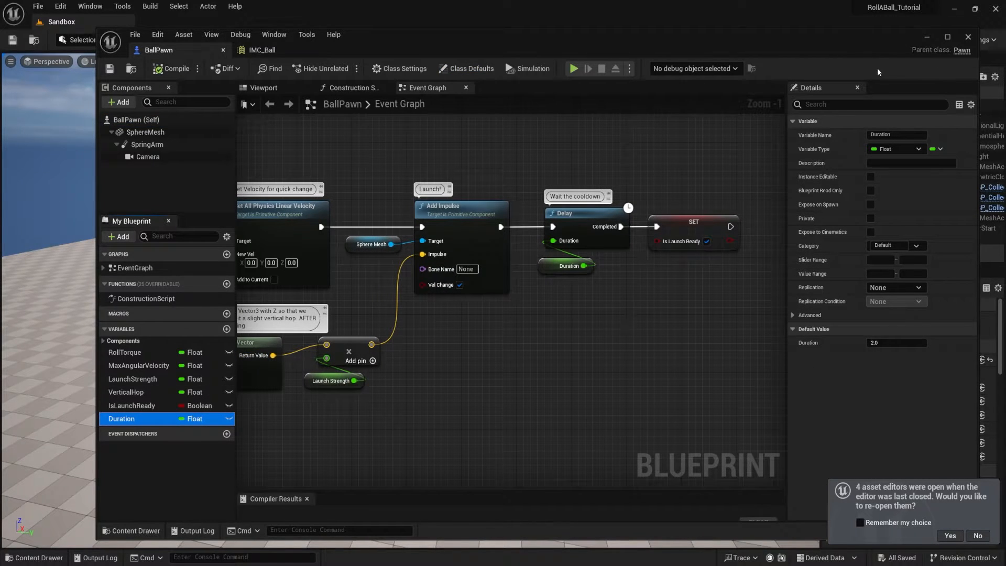
pyautogui.click(263, 88)
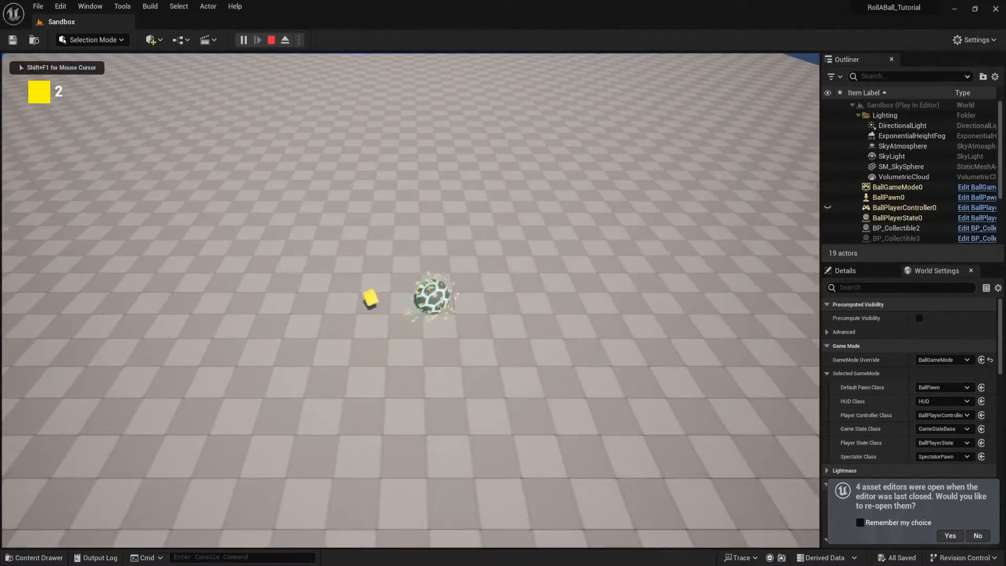
# Stop play and open BallPlayerState from the BallGame folder, leading to the WBP_PlayerInfo HUD widget.
pyautogui.click(270, 39)
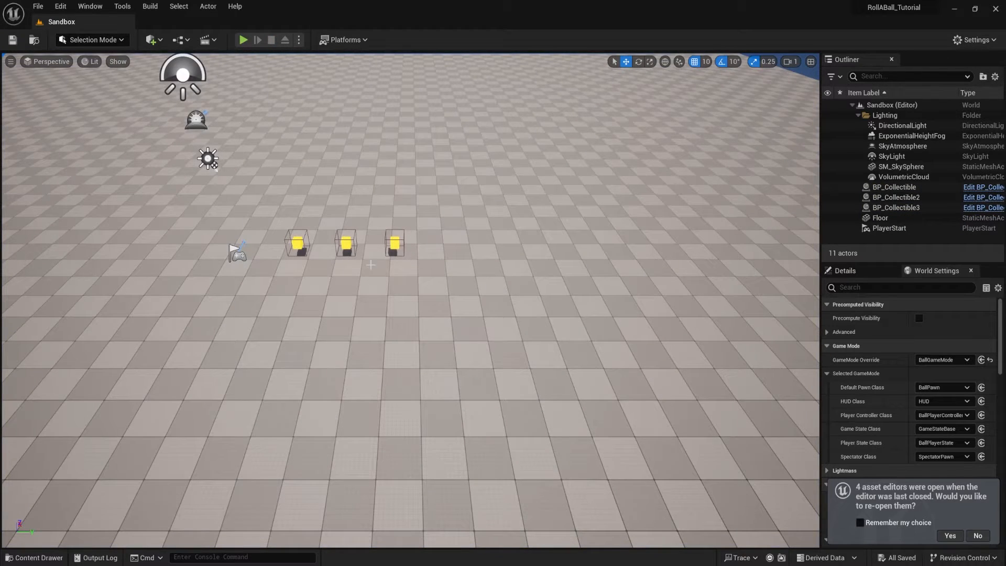
pyautogui.moveTo(463, 289)
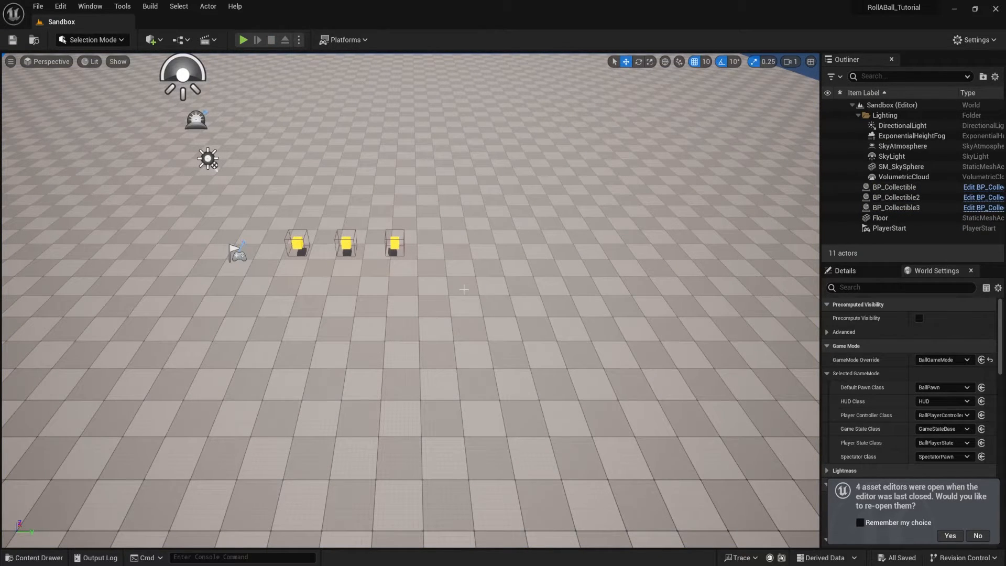
pyautogui.click(34, 557)
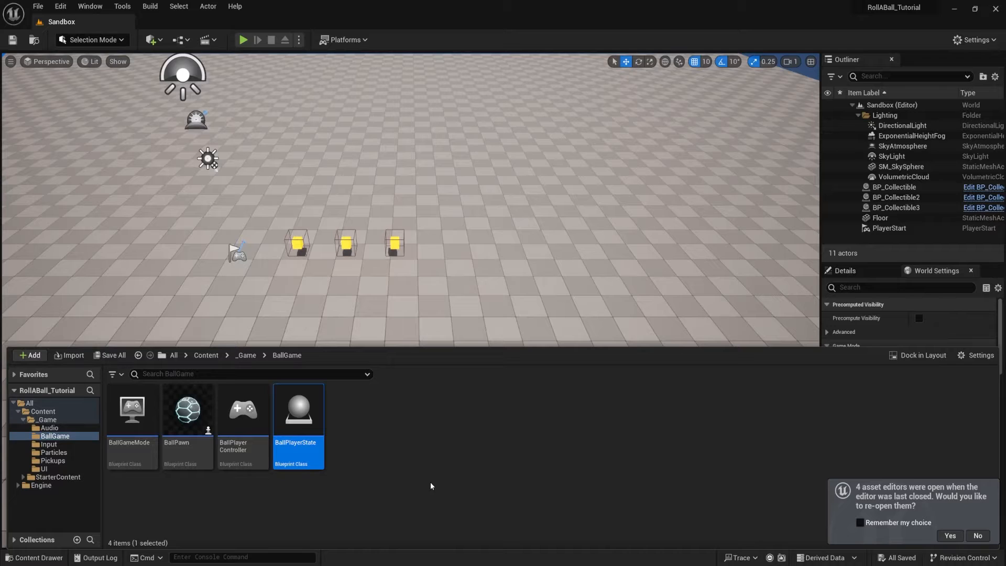
pyautogui.moveTo(303, 429)
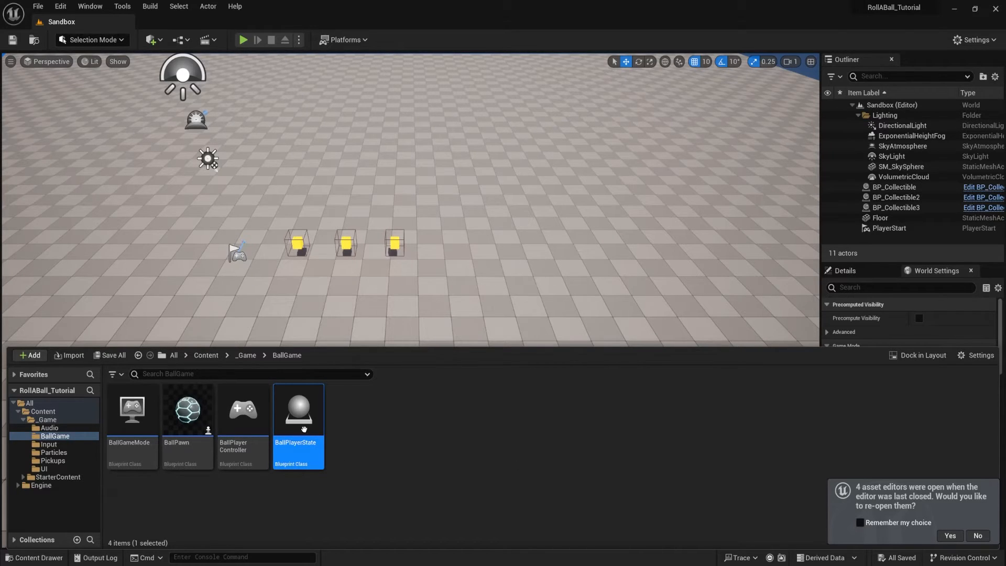
pyautogui.doubleClick(298, 409)
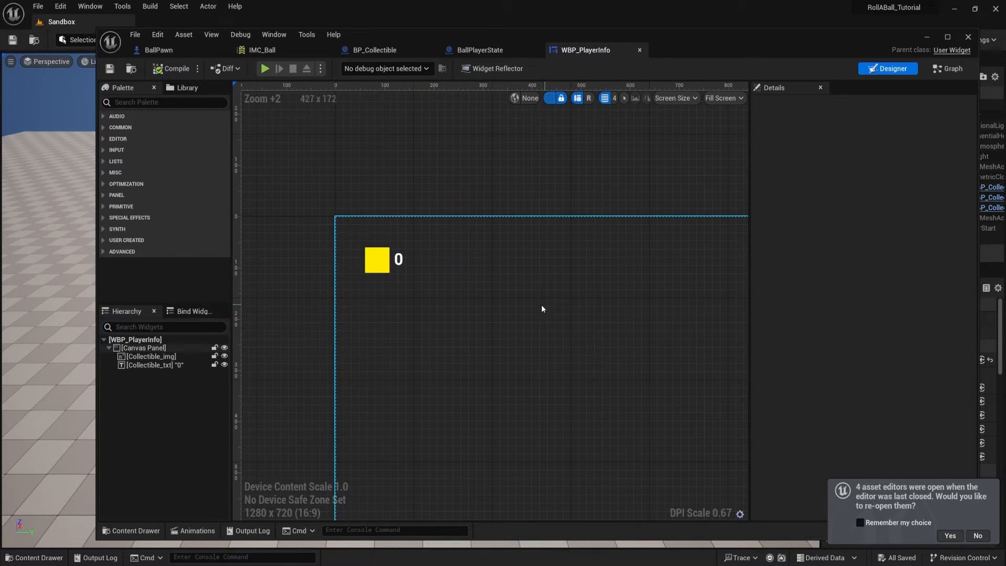
# Run the level once more, then stop to return to the Sandbox level with its three collectibles.
pyautogui.click(398, 260)
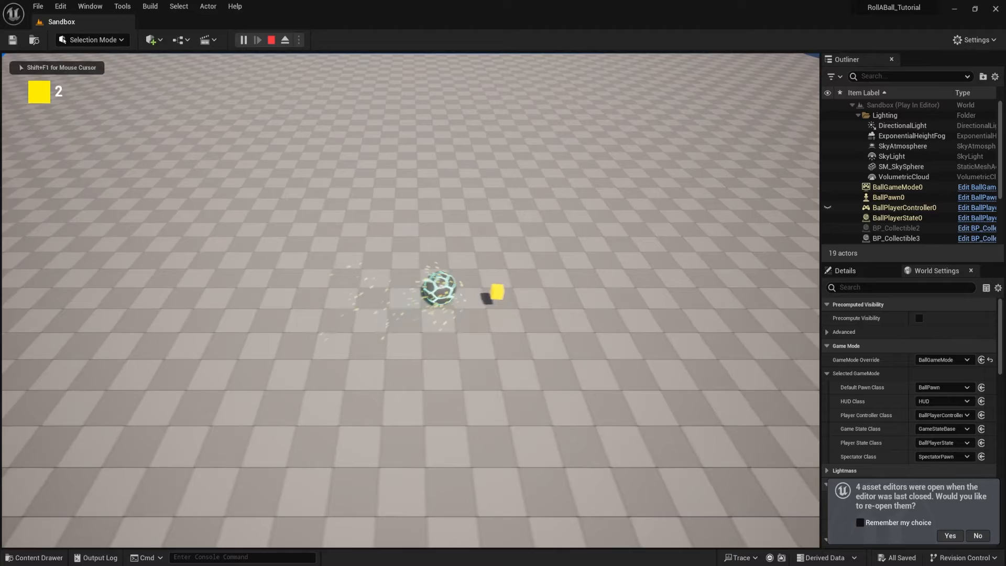
pyautogui.click(271, 40)
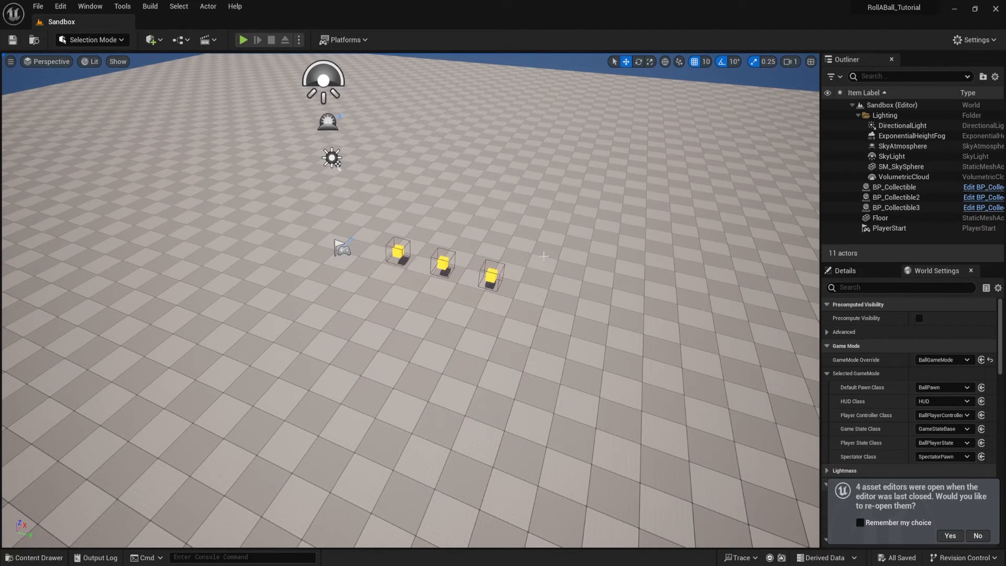
# Show the _Game/BallGame classes with BallPlayerState's tooltip details.
pyautogui.click(35, 557)
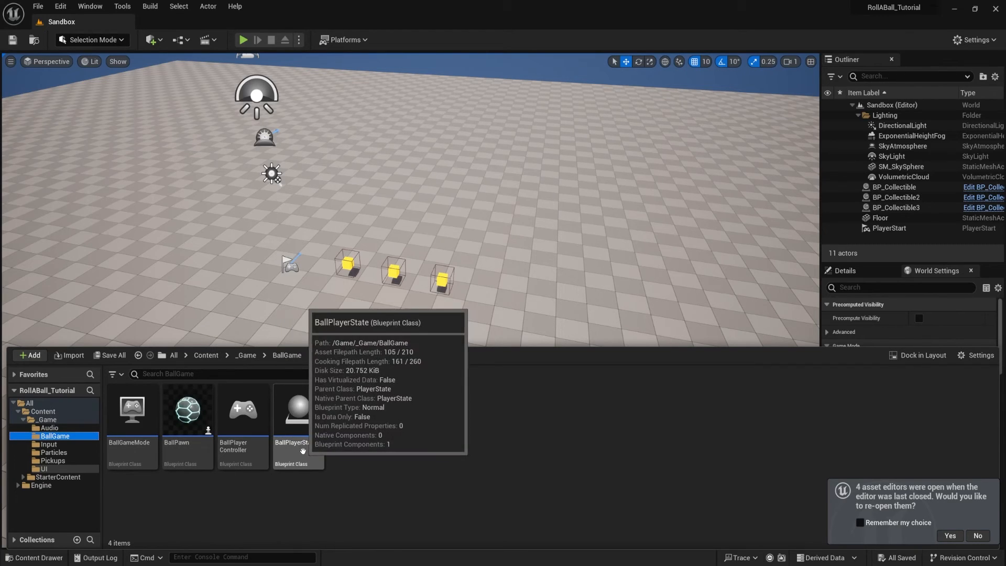
pyautogui.moveTo(345, 447)
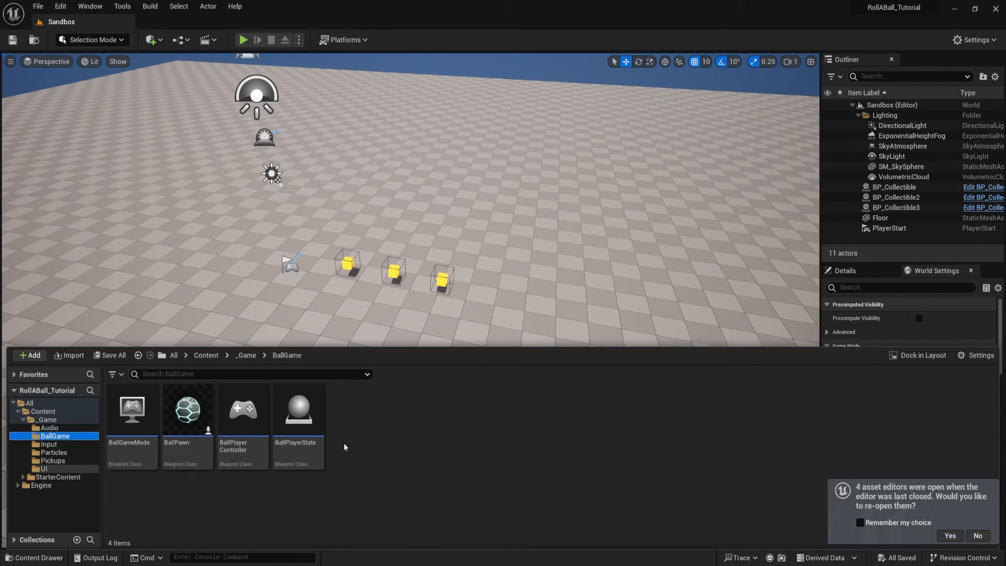
pyautogui.moveTo(297, 409)
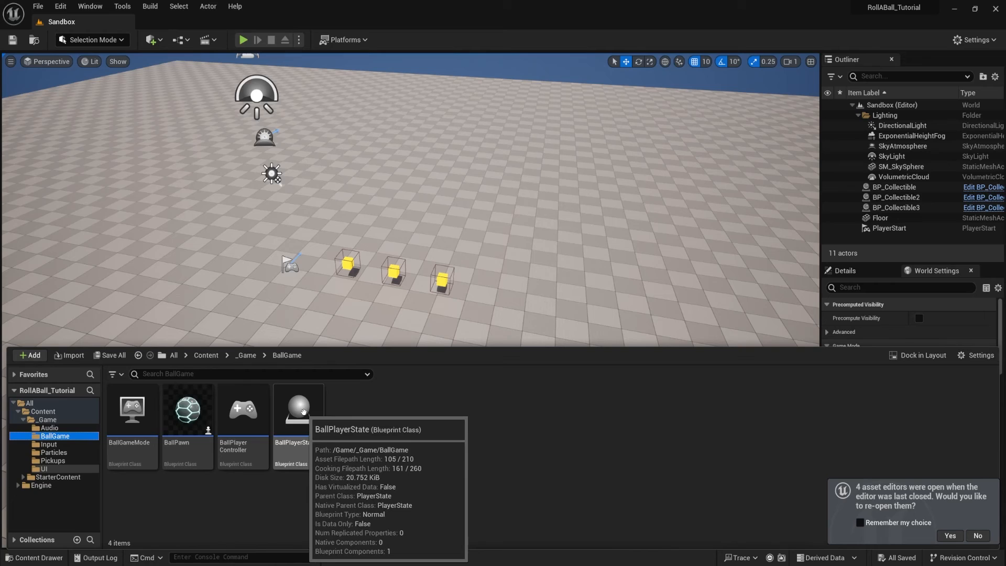